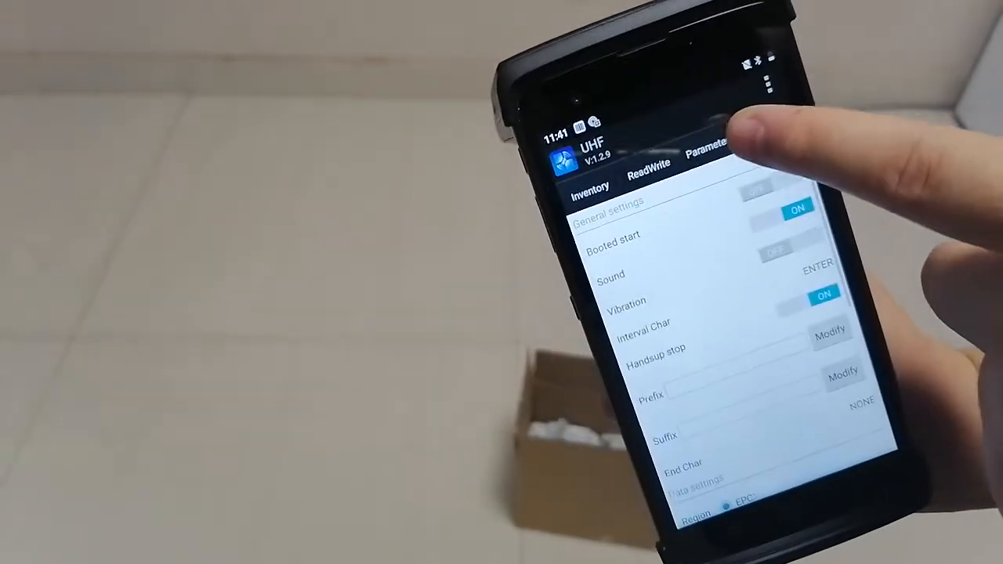
Switch from the reader settings to the Parameter tab.
{"action": "left_click", "coordinate": [709, 152]}
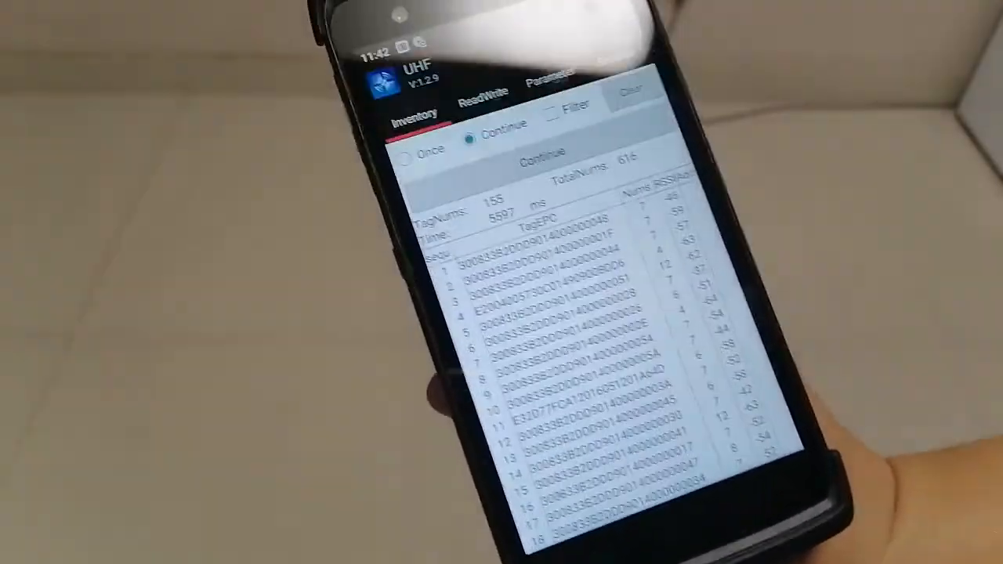
Scroll down the continuous inventory list of scanned tag EPCs, read counts and RSSI.
{"action": "scroll", "scroll_direction": "down", "scroll_amount": 3}
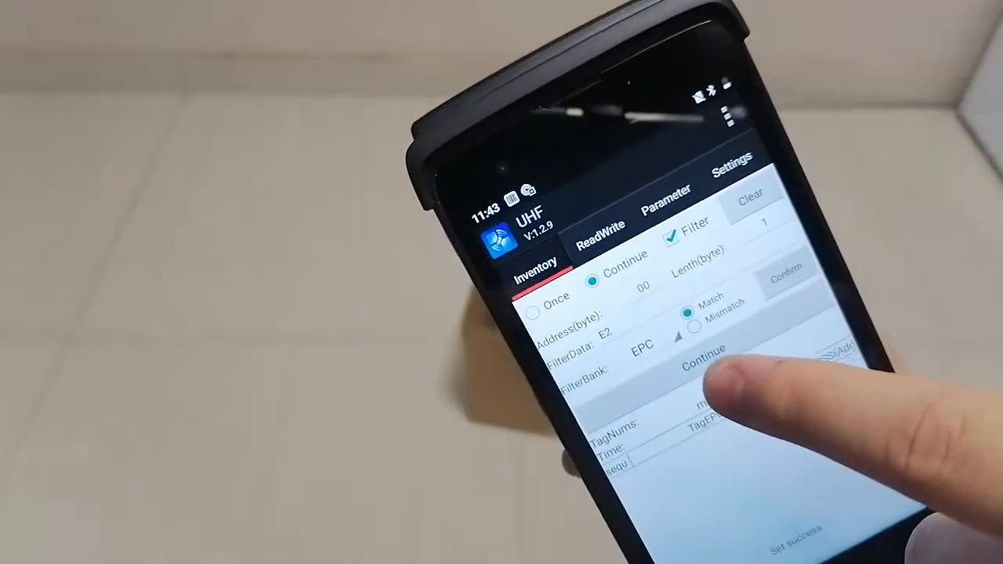
Restart the continuous inventory with the E2 EPC-bank filter applied.
{"action": "left_click", "coordinate": [703, 369]}
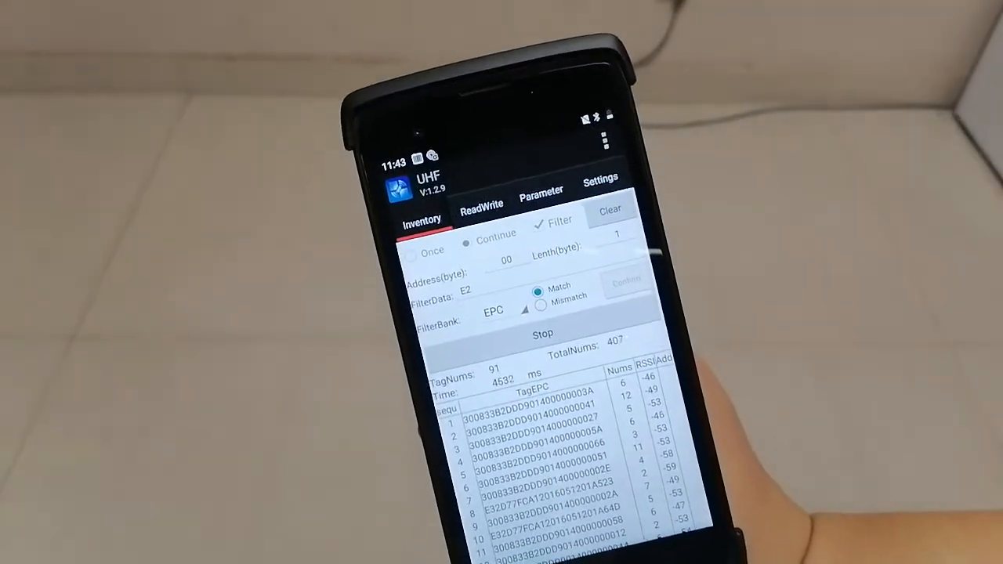